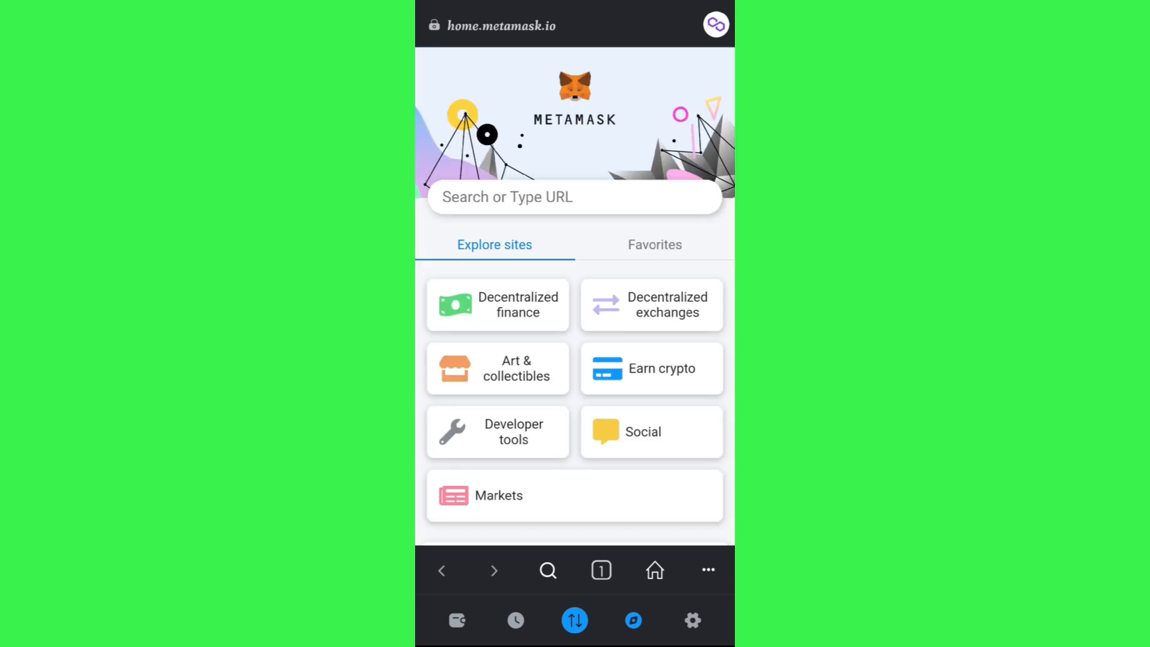
# - Open the Decentralized exchanges category to view 1inch, AirSwap, Balancer, Kyber Swap and Matcha
pyautogui.scroll(-3)
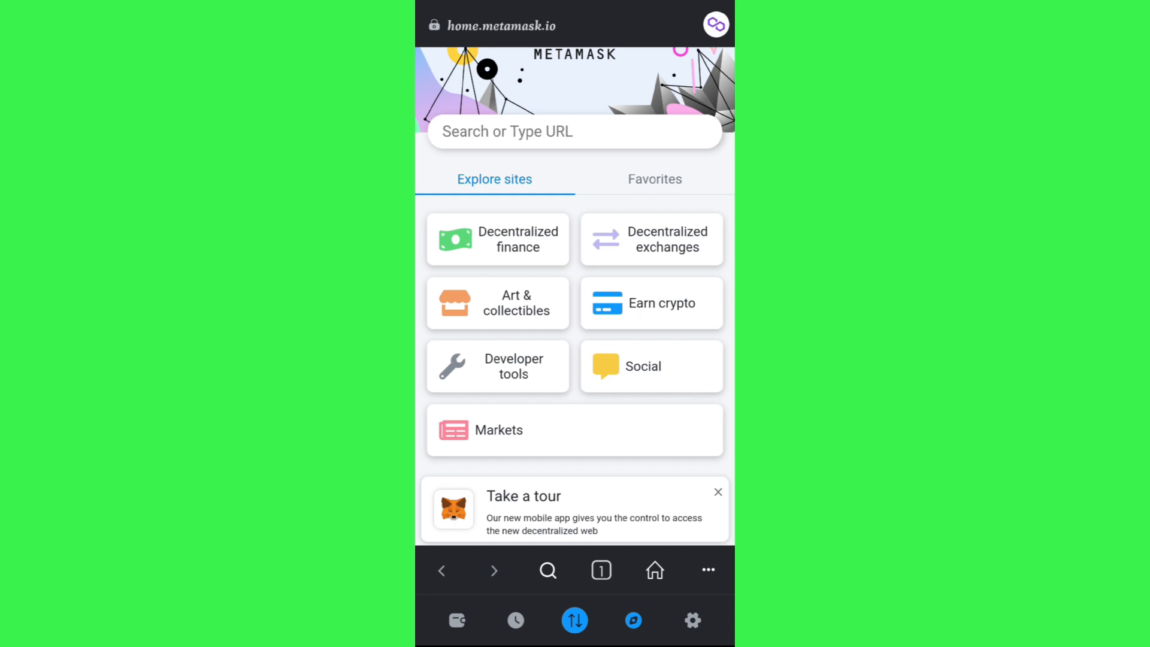
pyautogui.click(652, 239)
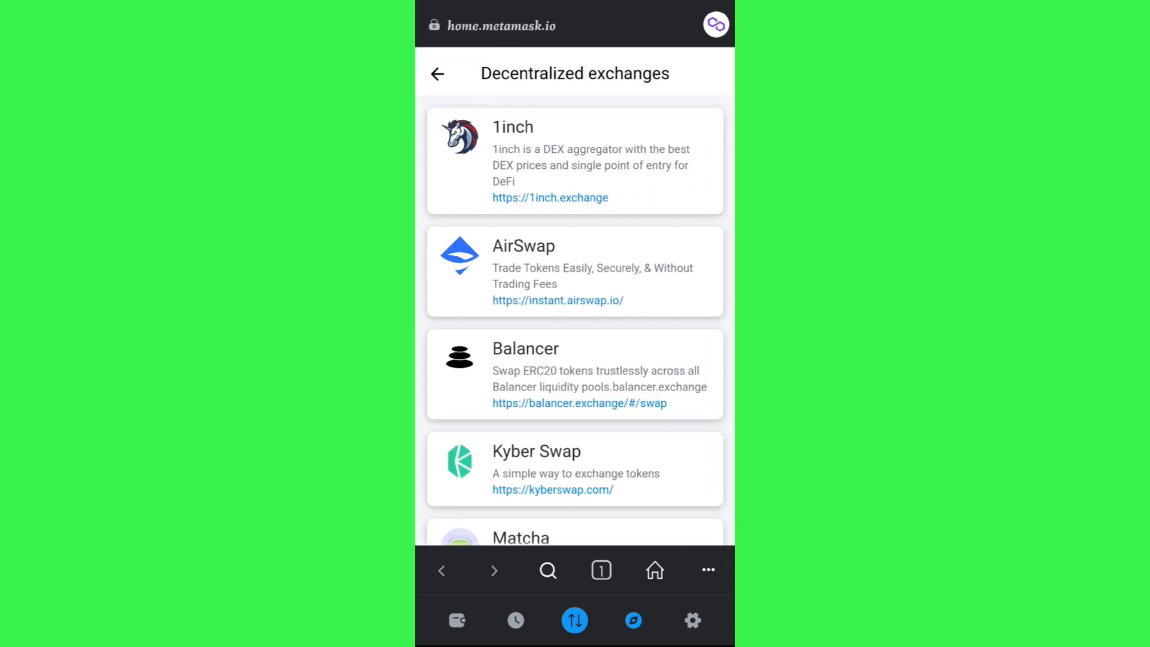
pyautogui.scroll(-3)
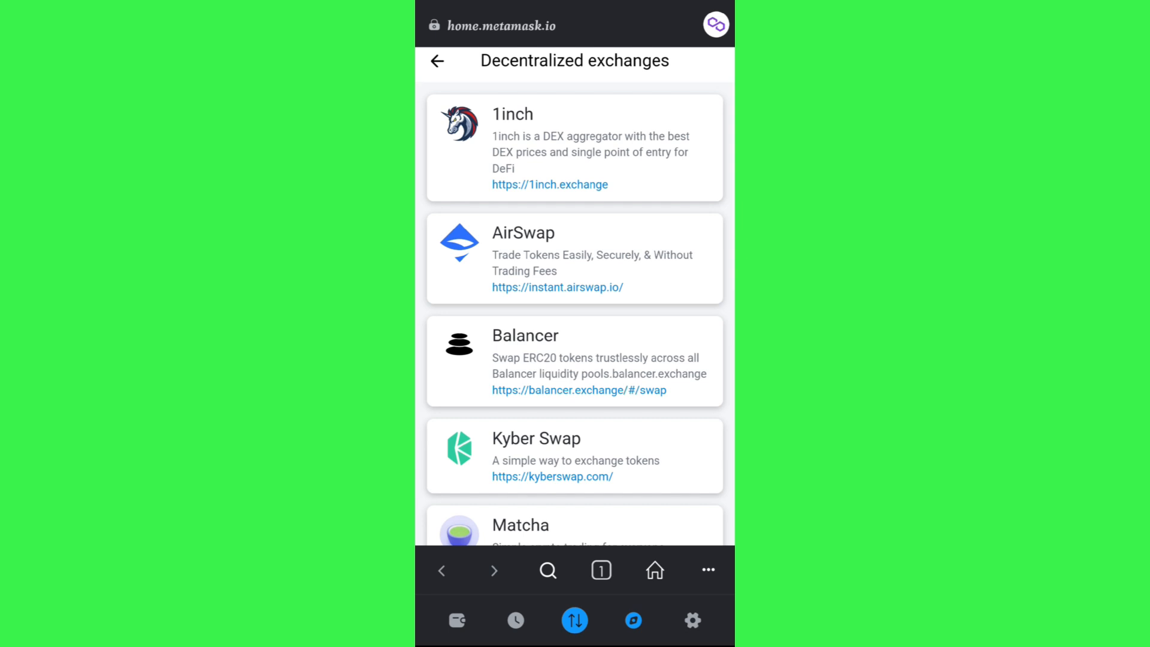